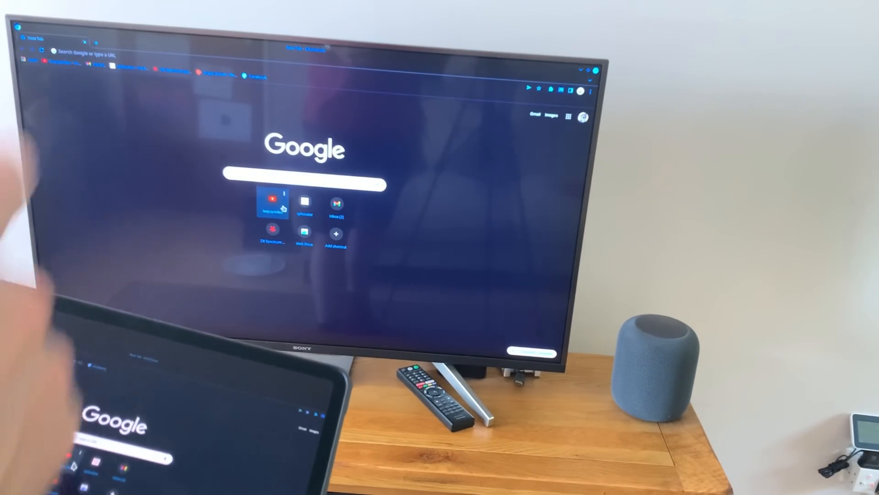
Launch the saved YouTube channel from its new-tab shortcut tile.
click(272, 203)
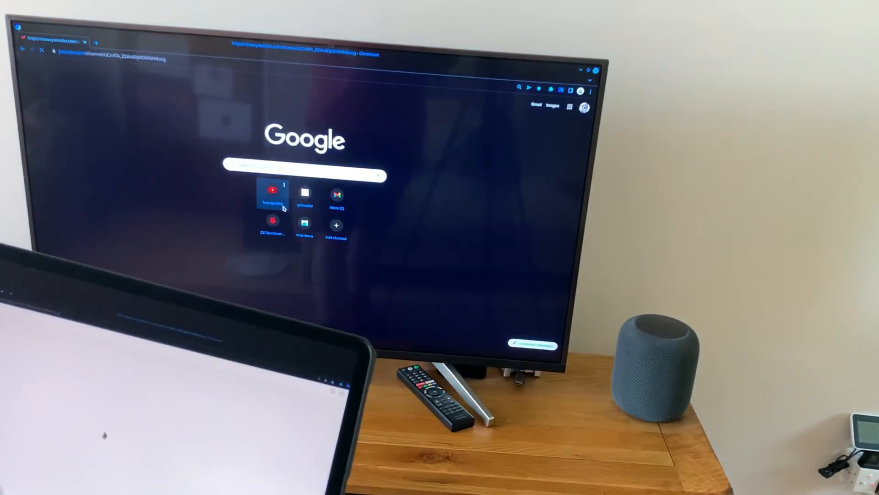